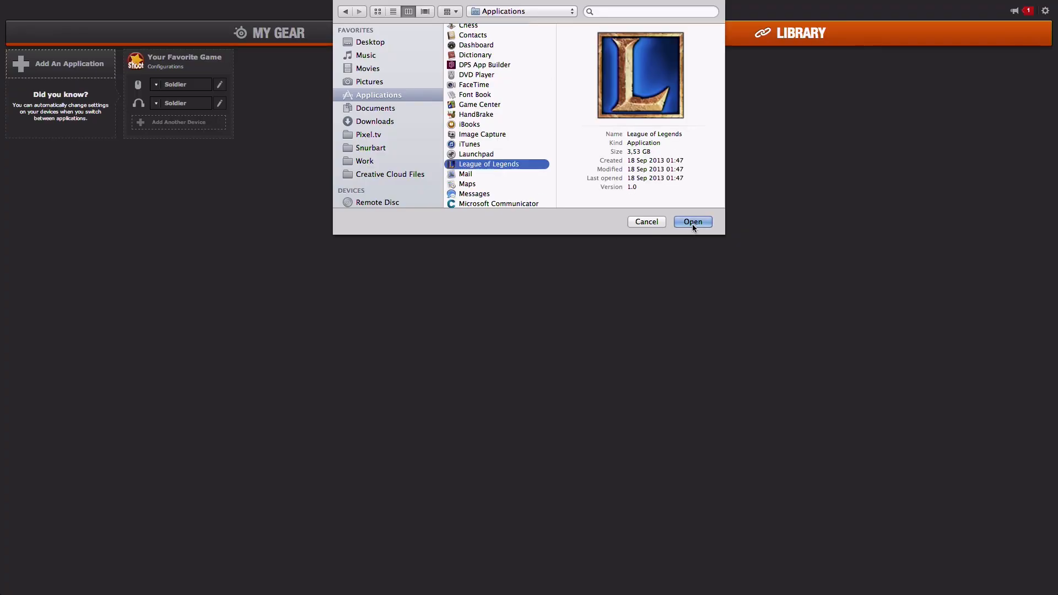
Add League of Legends (RiotMacContainer) and link mouse and Siberia Elite 'The One' configurations
left_click(692, 221)
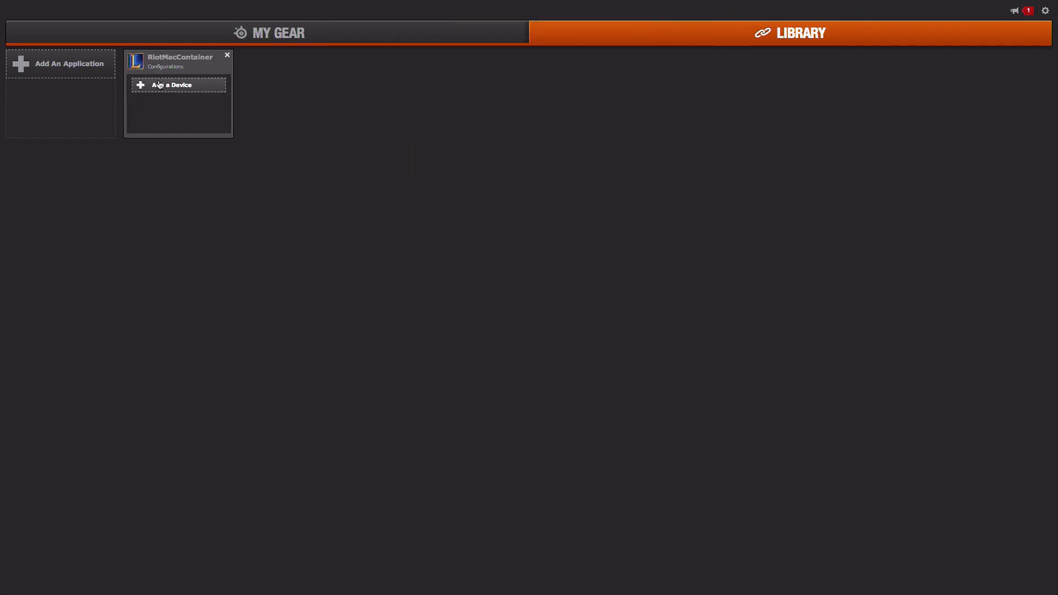
left_click(178, 85)
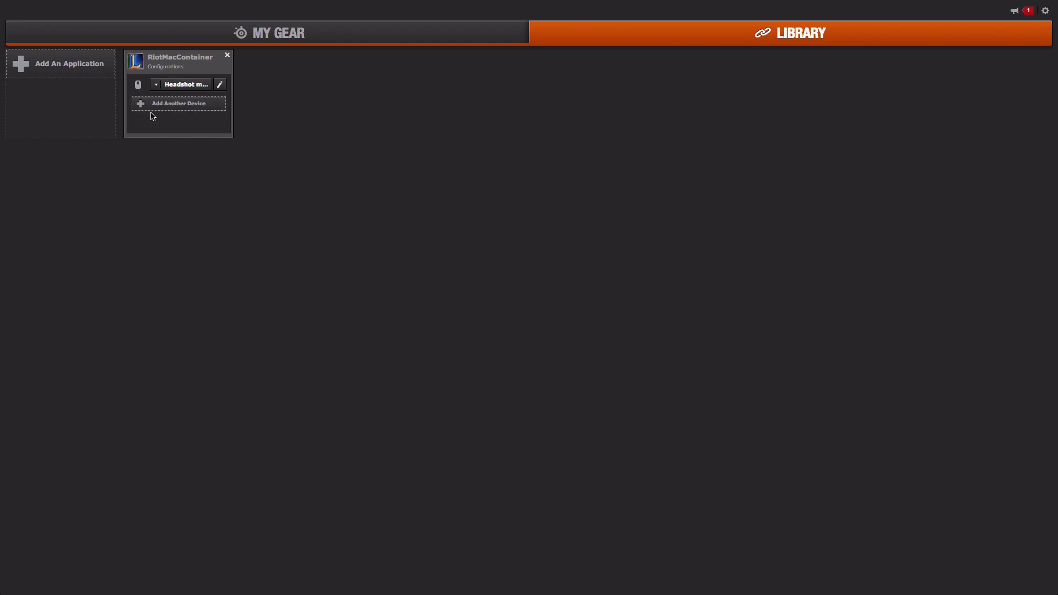
left_click(178, 103)
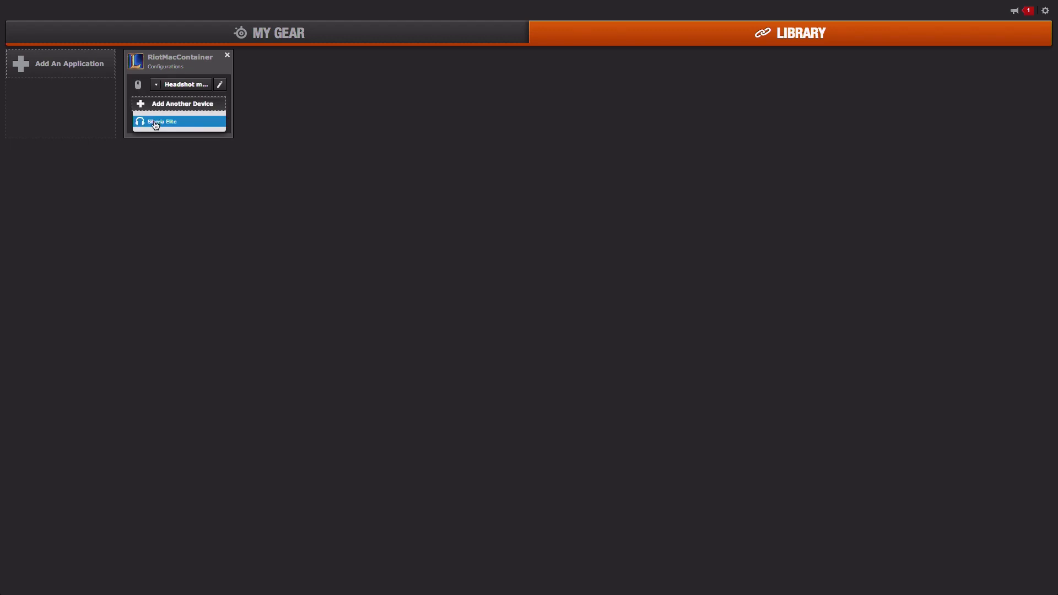
left_click(161, 123)
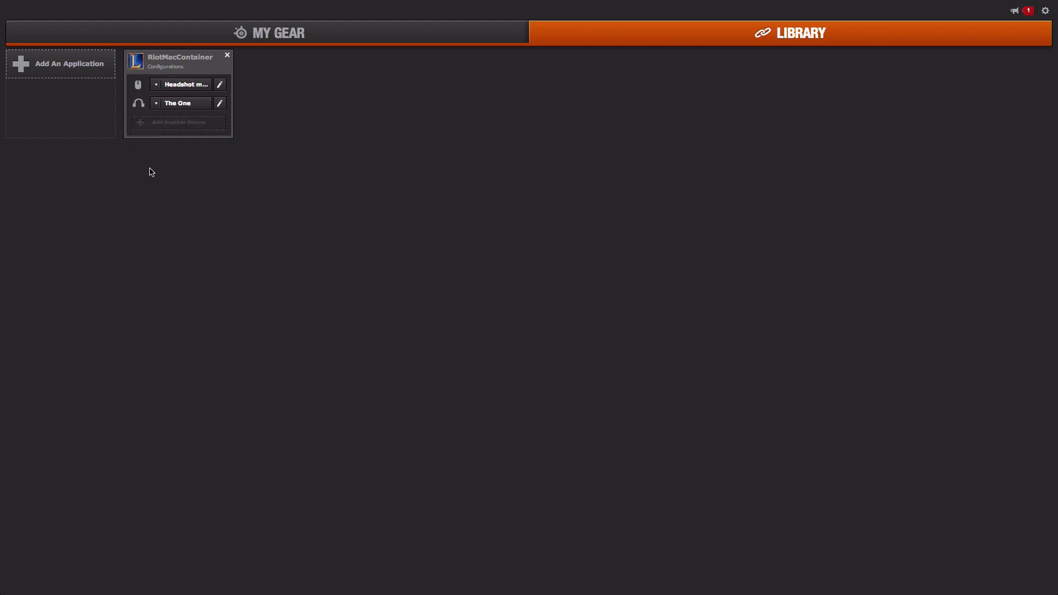
left_click(268, 33)
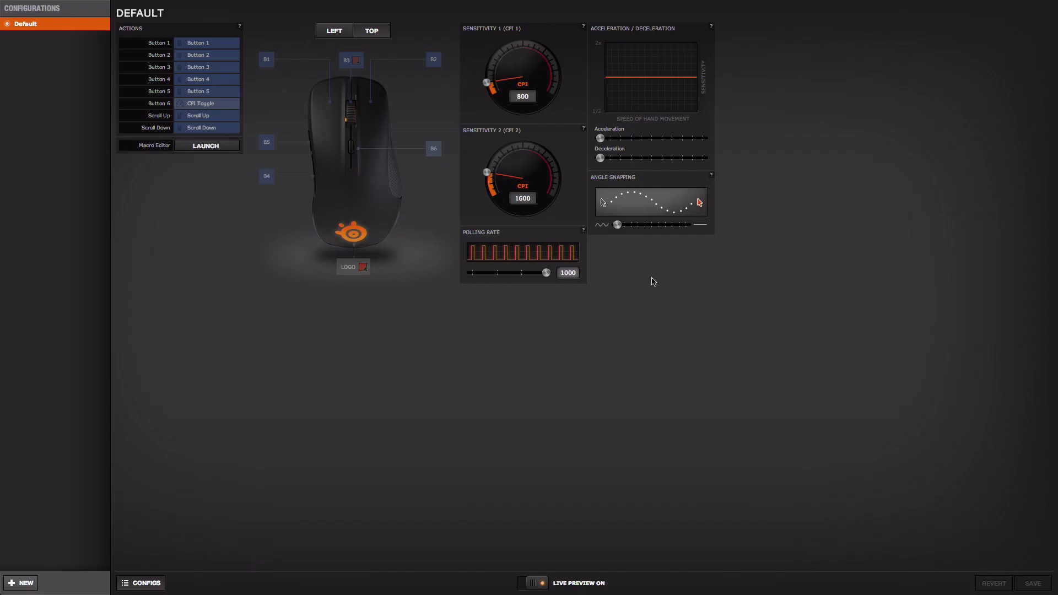
View the logo illumination, then start a new config, triggering the discard prompt for 1350/2750 CPI
left_click(362, 267)
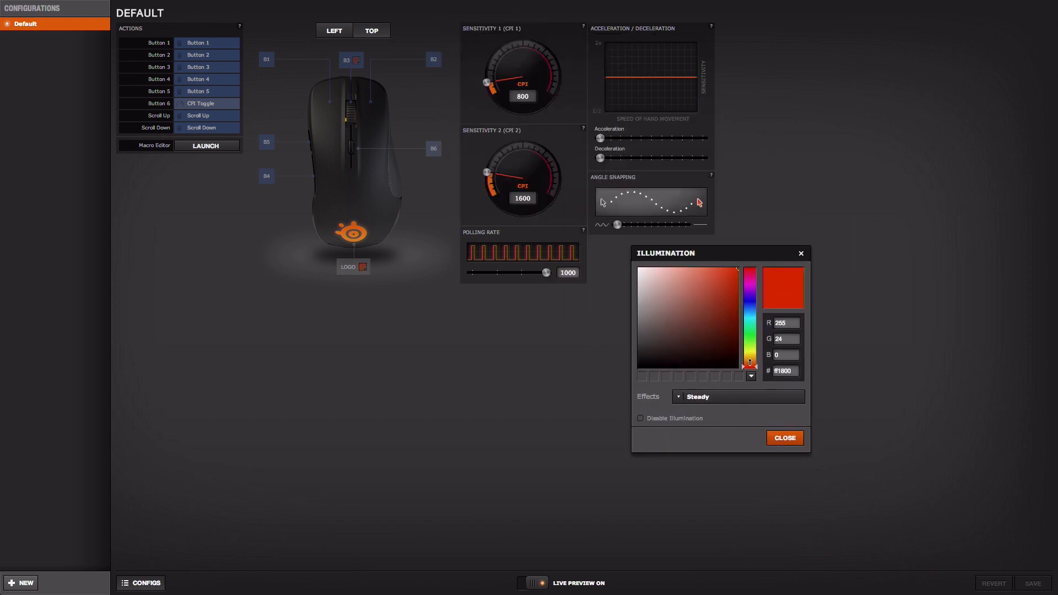
left_click(784, 438)
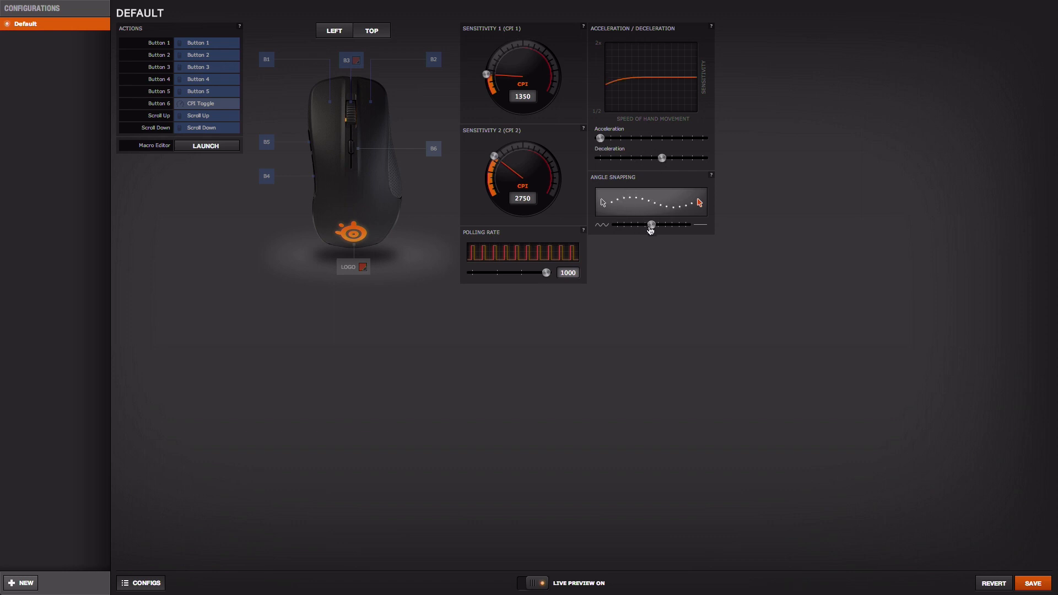
left_click(992, 583)
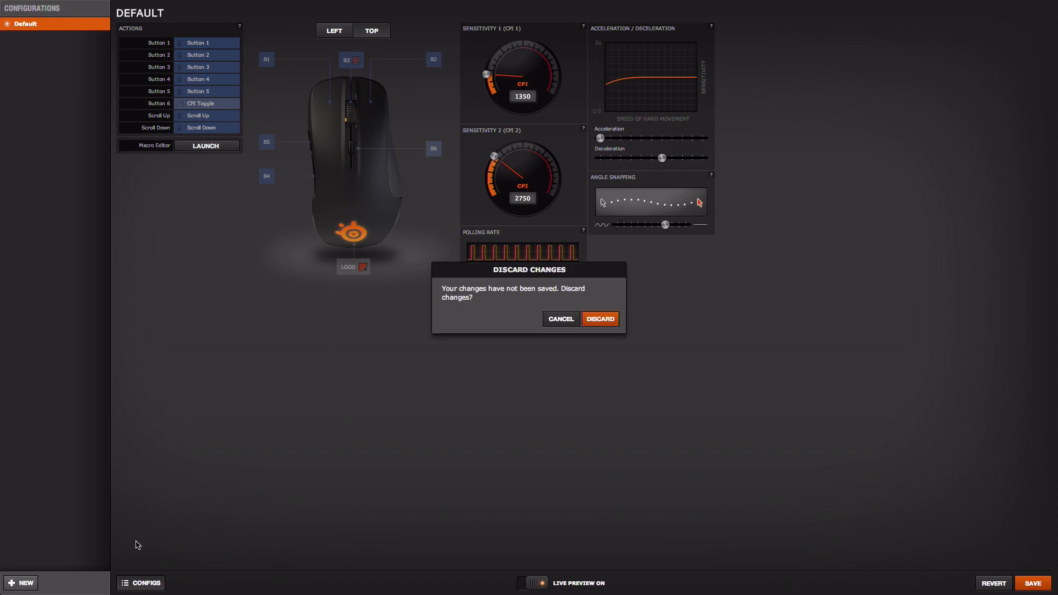
Discard the Default changes and save a new Rival configuration named 'Headshot machine'
left_click(599, 319)
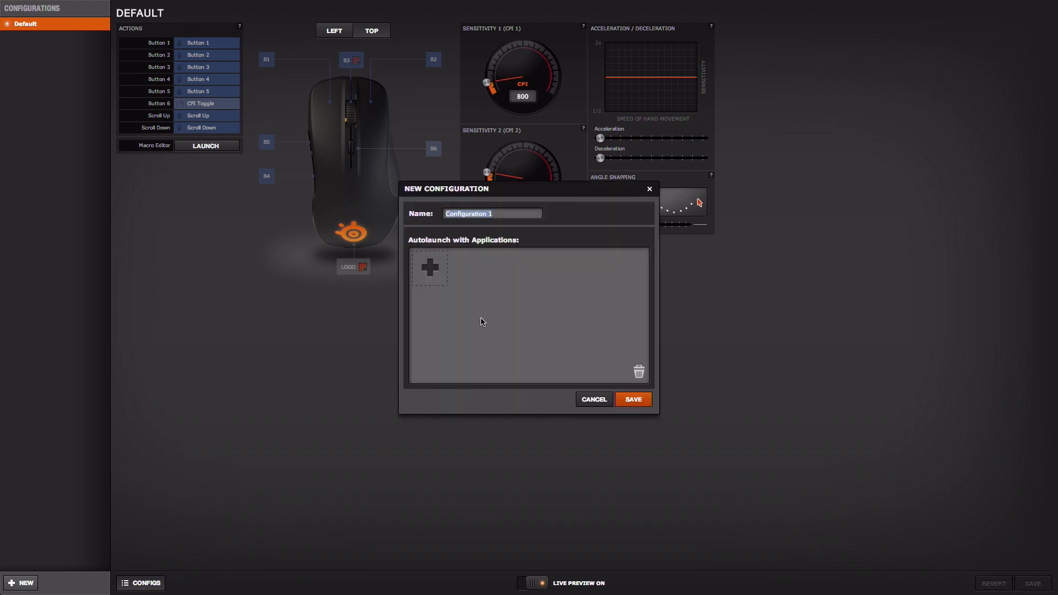
type("Headshot")
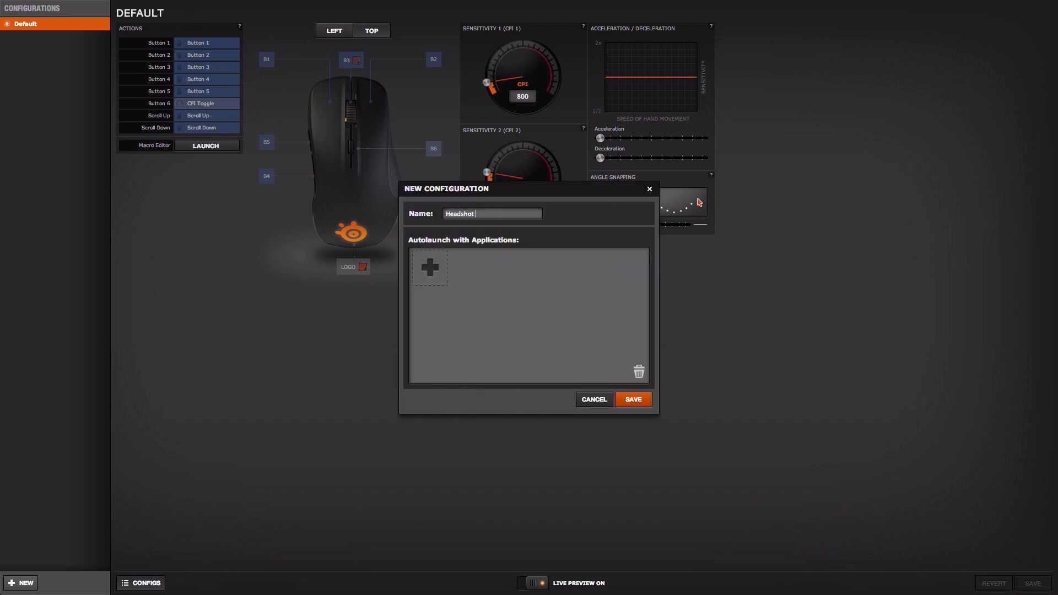
type("machine")
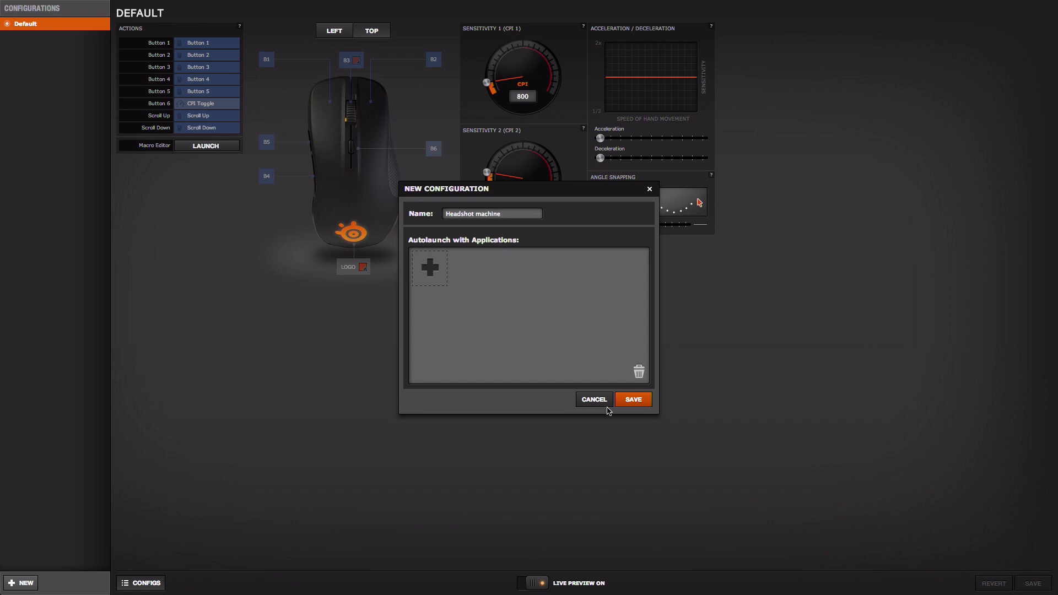
left_click(632, 399)
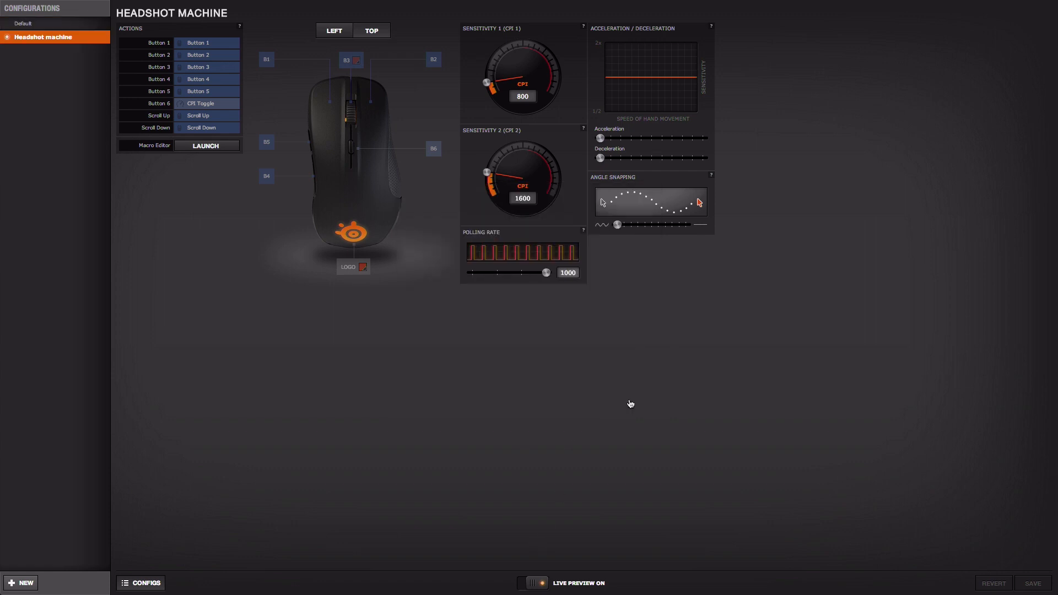
mouse_move(147, 462)
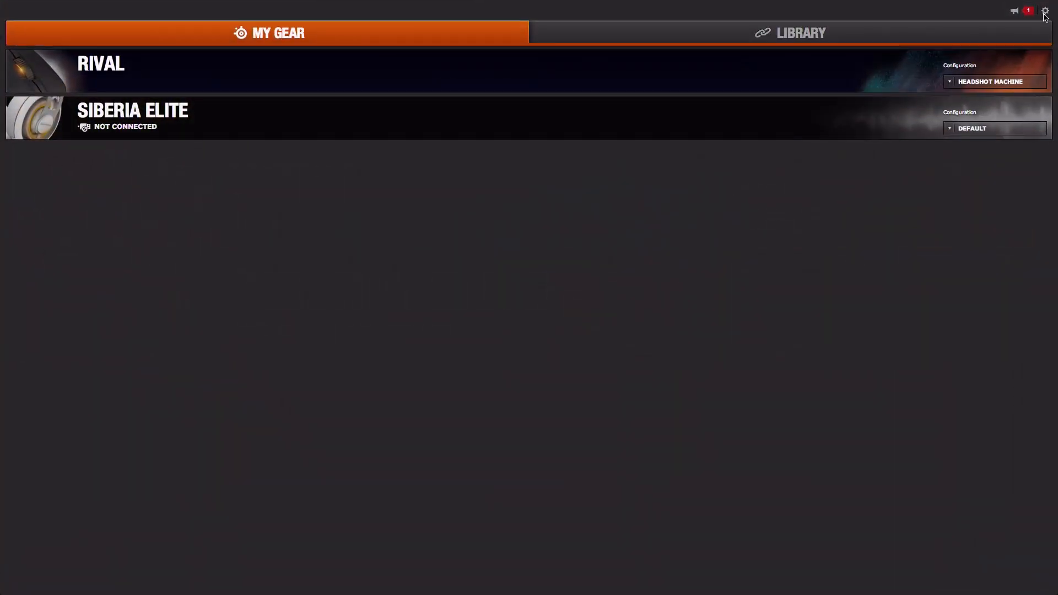
Open the application Settings from the top-right gear menu
left_click(1045, 11)
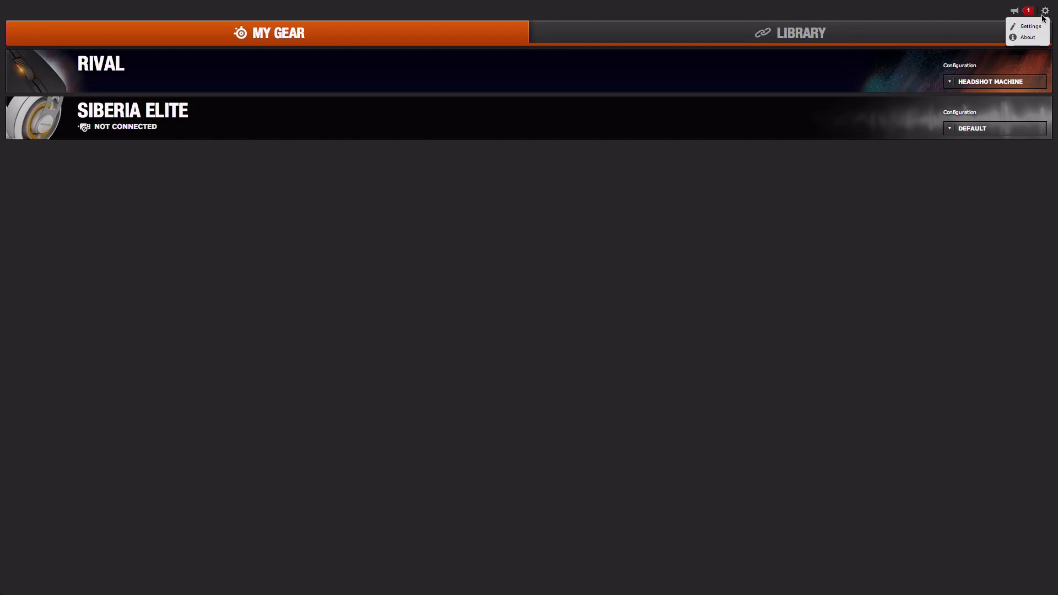
left_click(1030, 27)
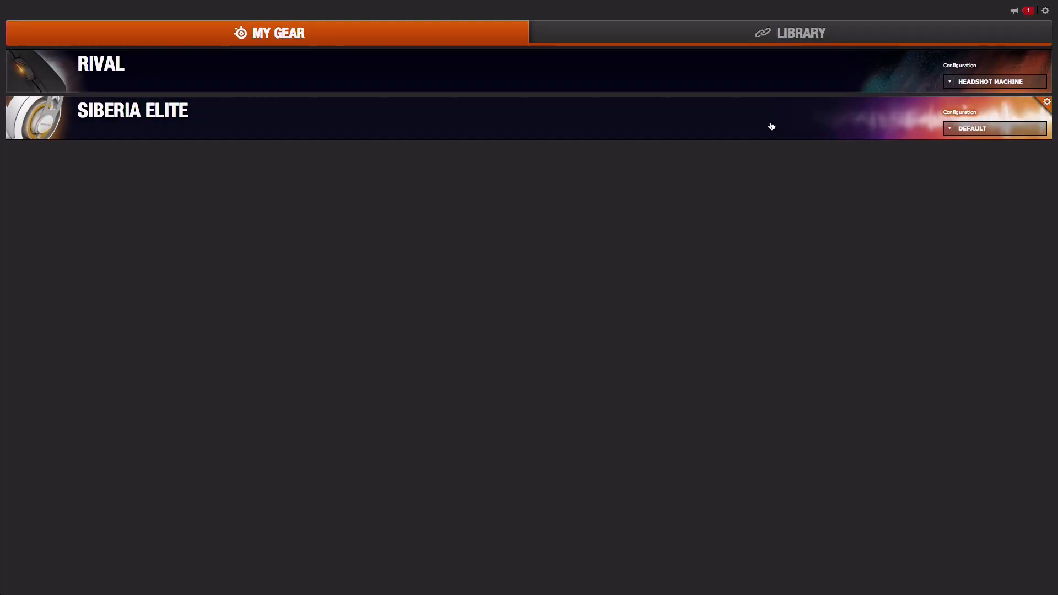
In the Siberia Elite Default config, turn on Dolby Headphone and set green LED lighting
left_click(972, 128)
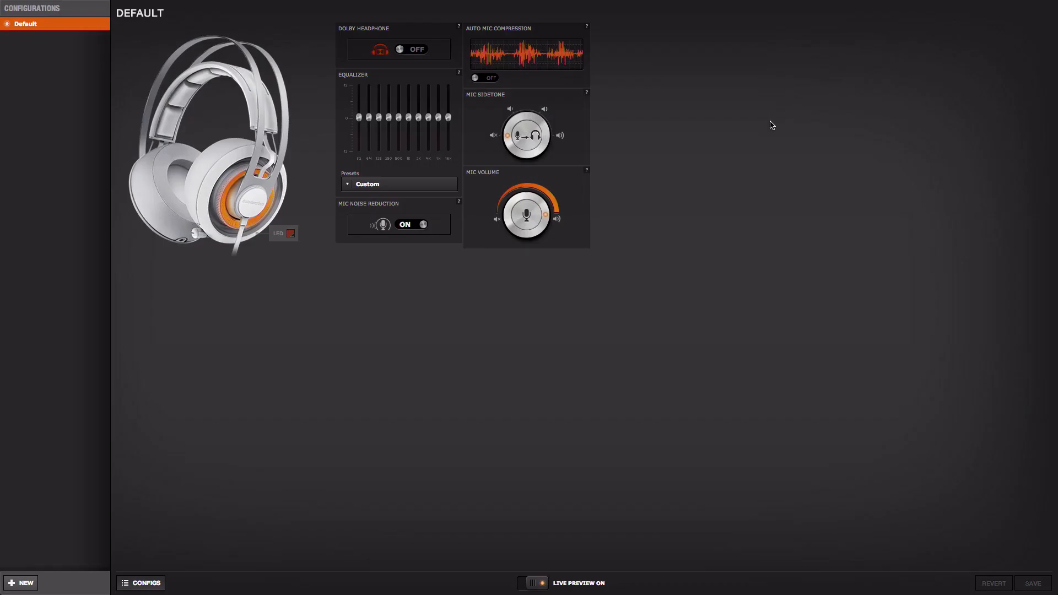
left_click(411, 49)
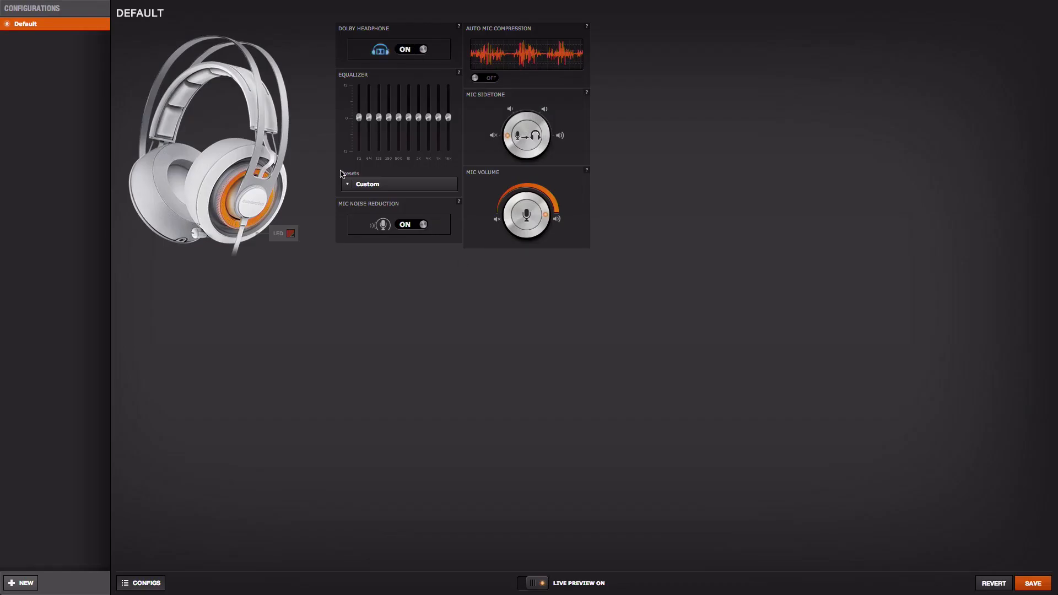
left_click(290, 233)
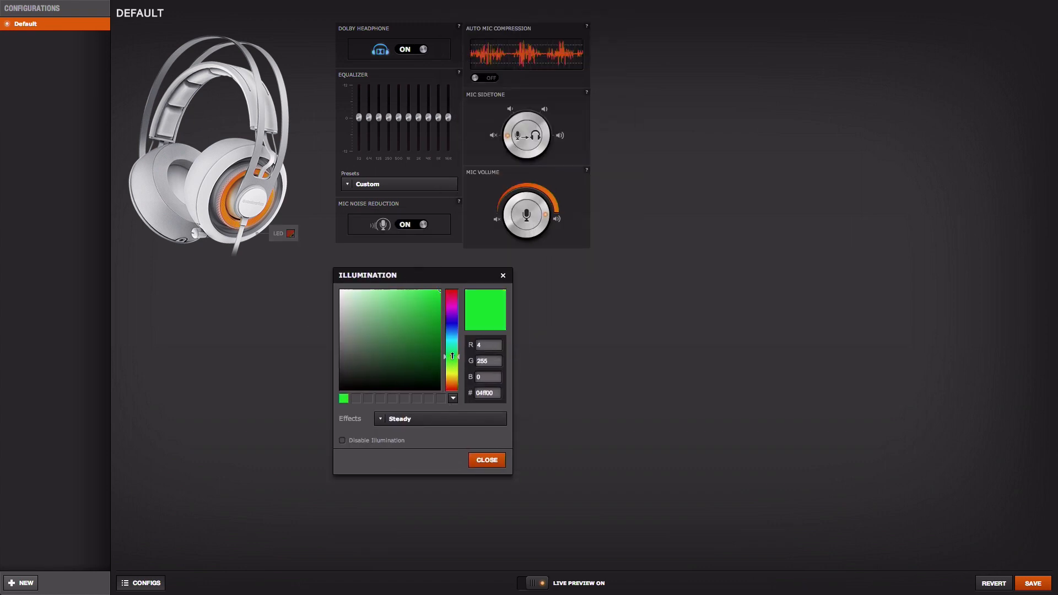
left_click(486, 460)
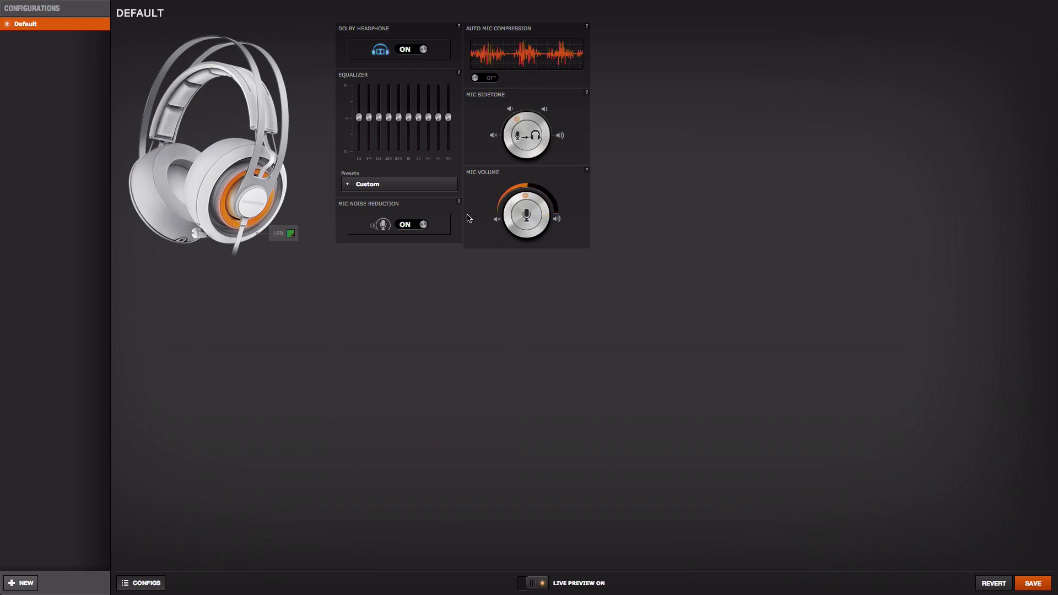
mouse_move(445, 236)
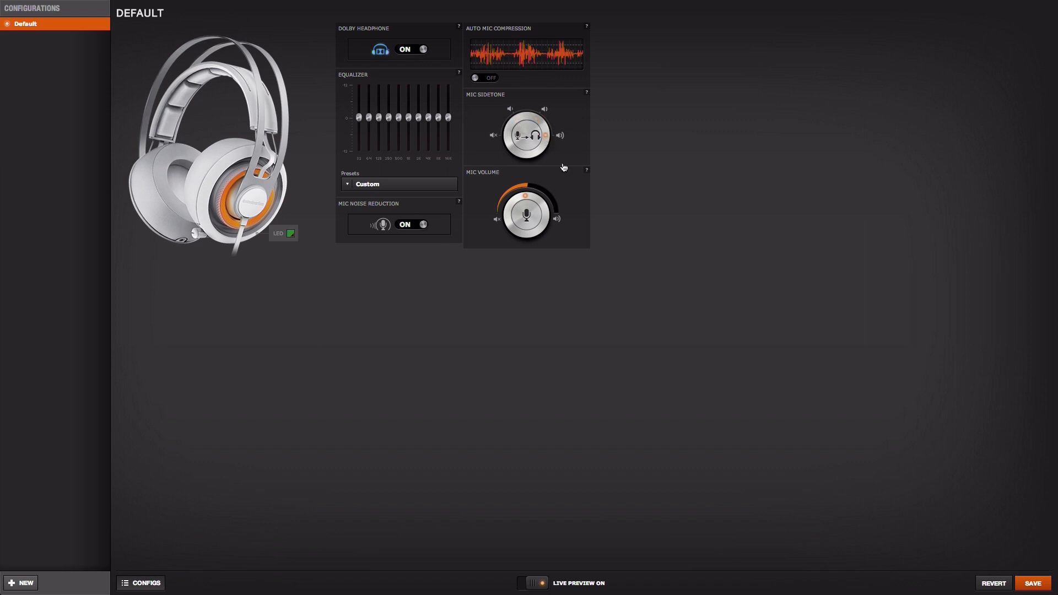
Apply the MMO equalizer preset to the headset
left_click(398, 184)
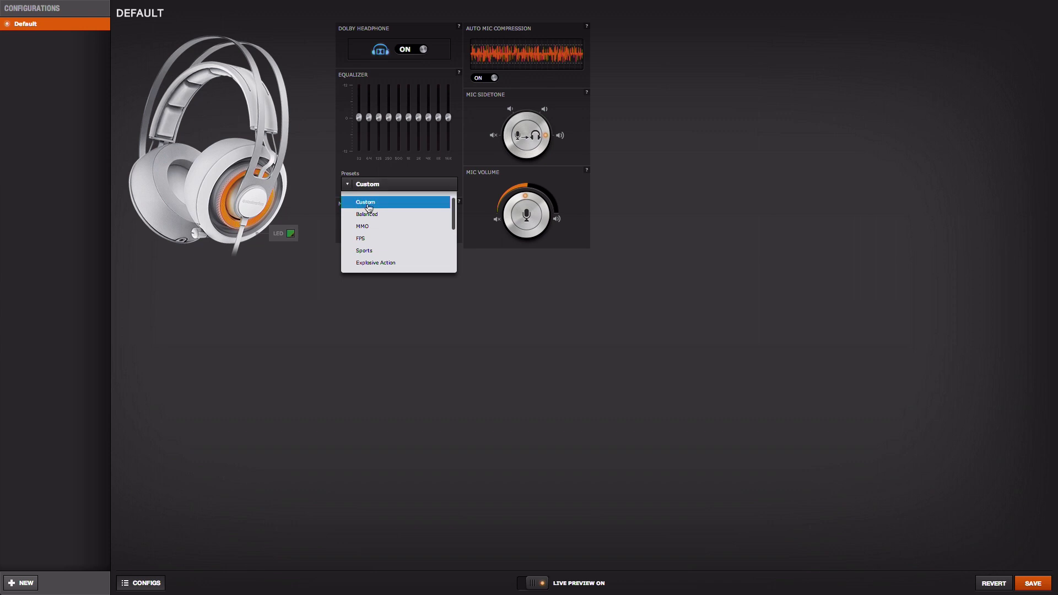
left_click(362, 226)
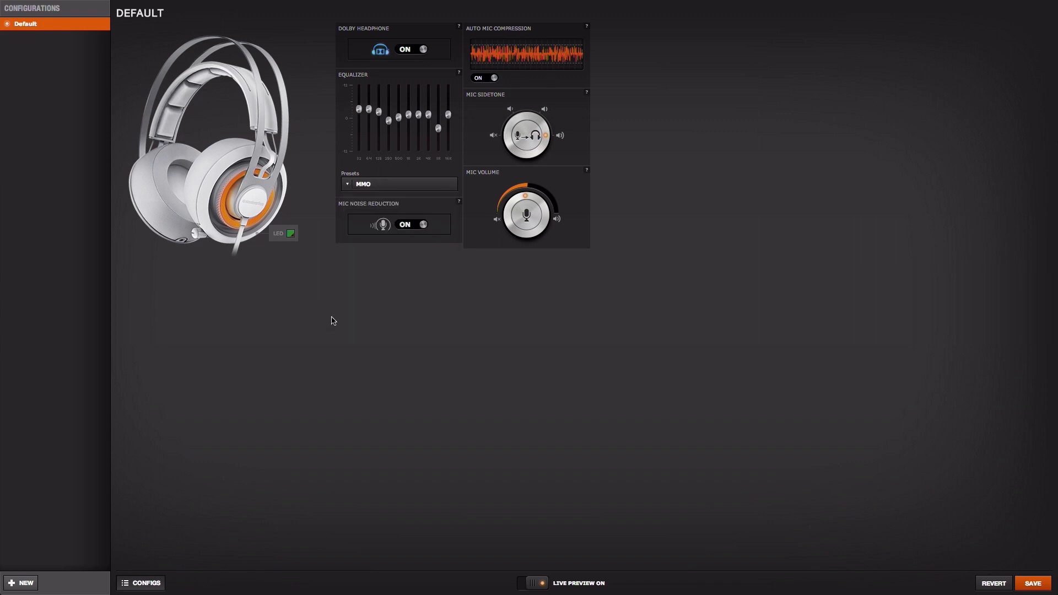
left_click(397, 183)
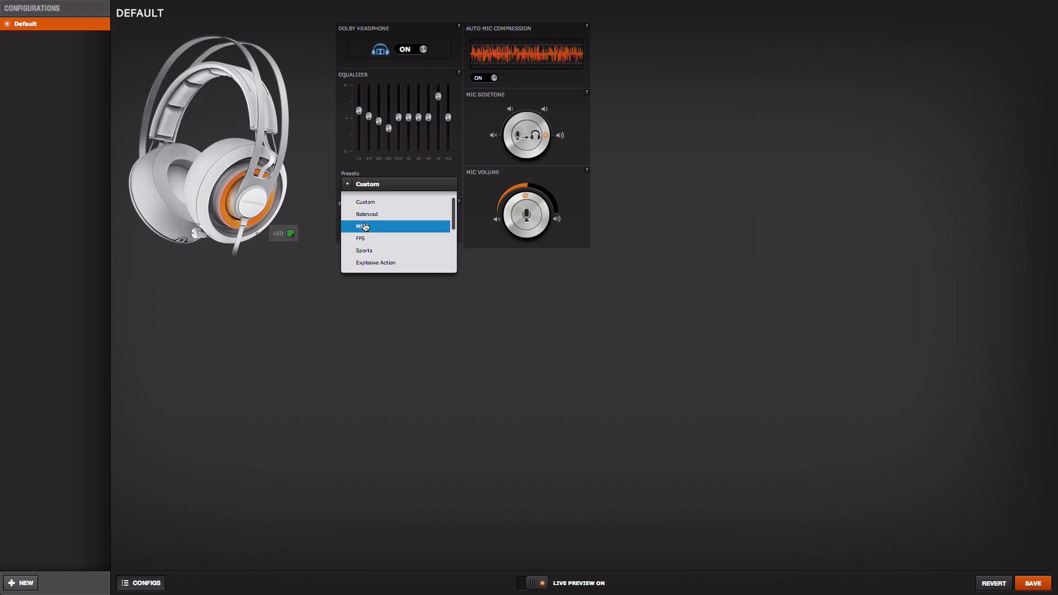
left_click(360, 238)
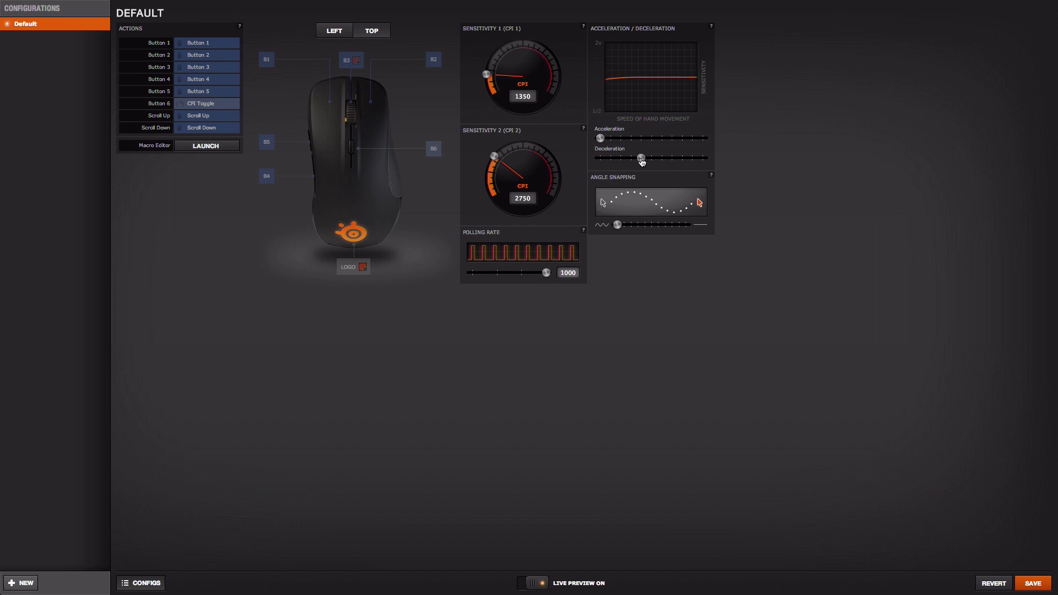
mouse_move(634, 157)
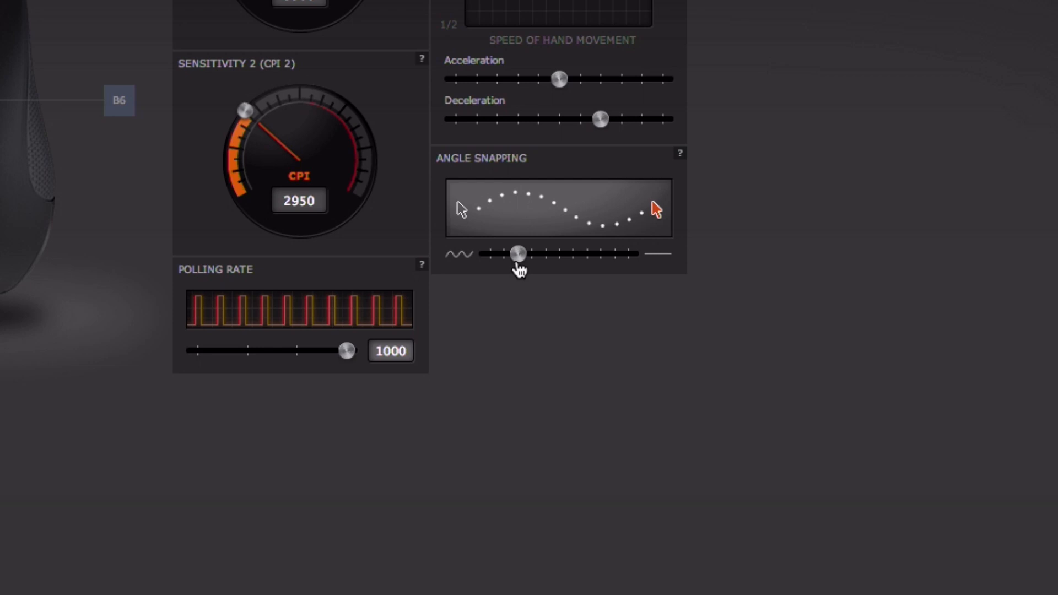
mouse_move(520, 255)
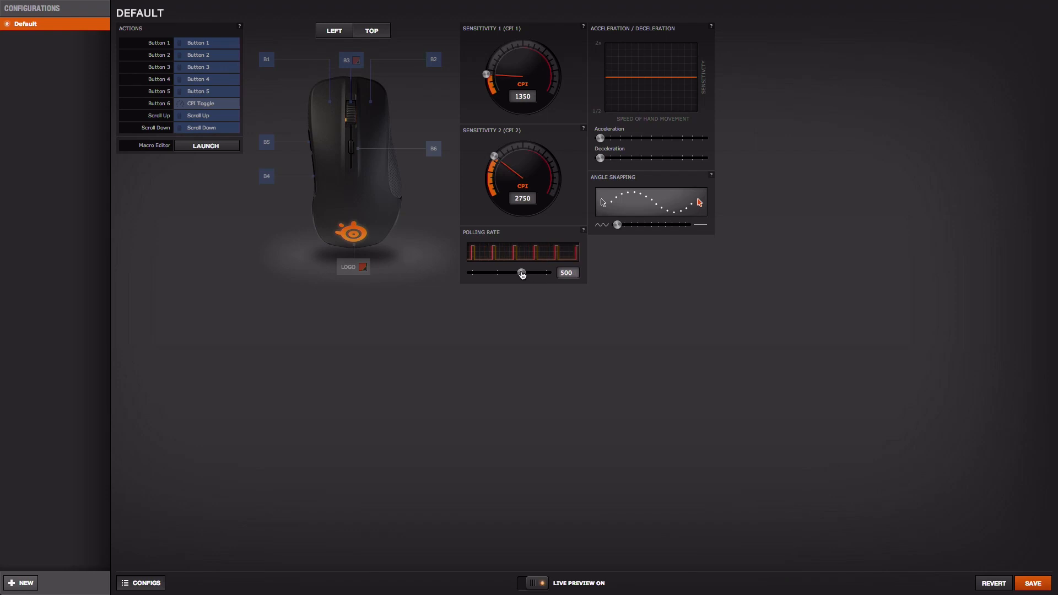
Open the Rival logo's illumination settings, showing a steady red colour
left_click(363, 266)
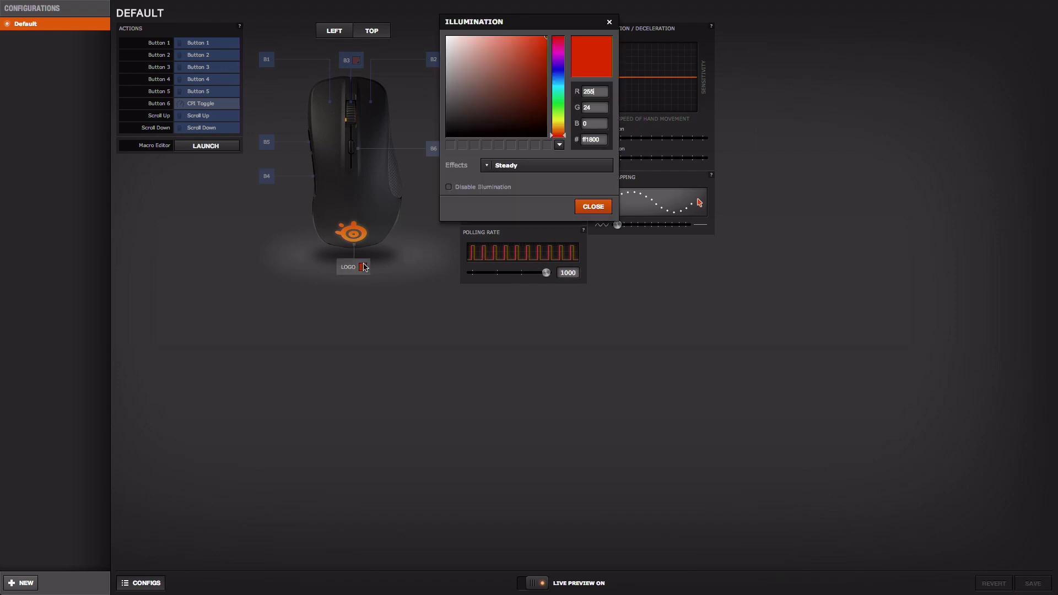